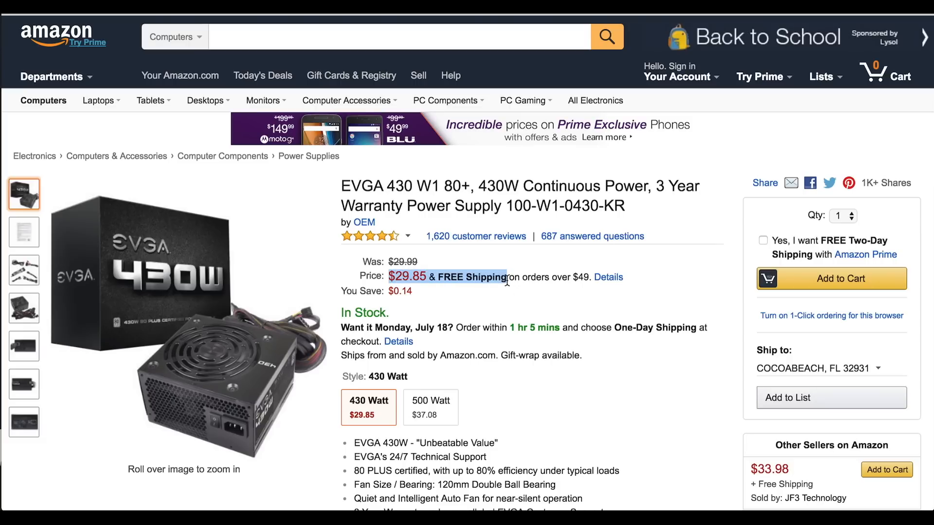
Scroll to Customer Questions & Answers and highlight the on/off switch question and answer.
scroll(down, 3)
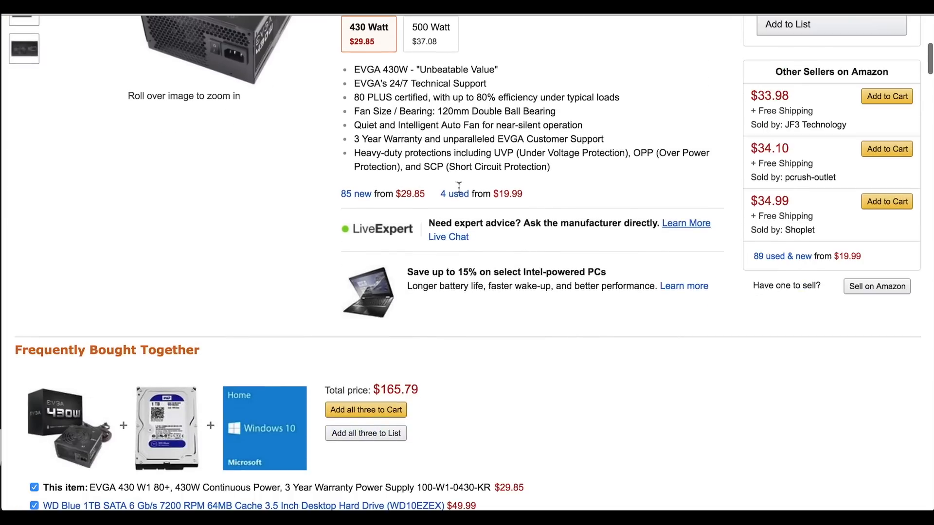
scroll(down, 3)
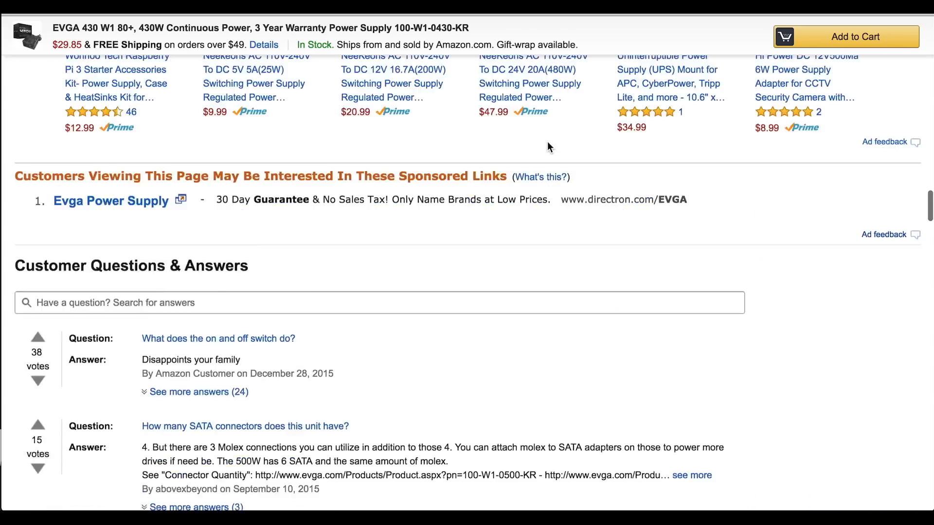
scroll(down, 3)
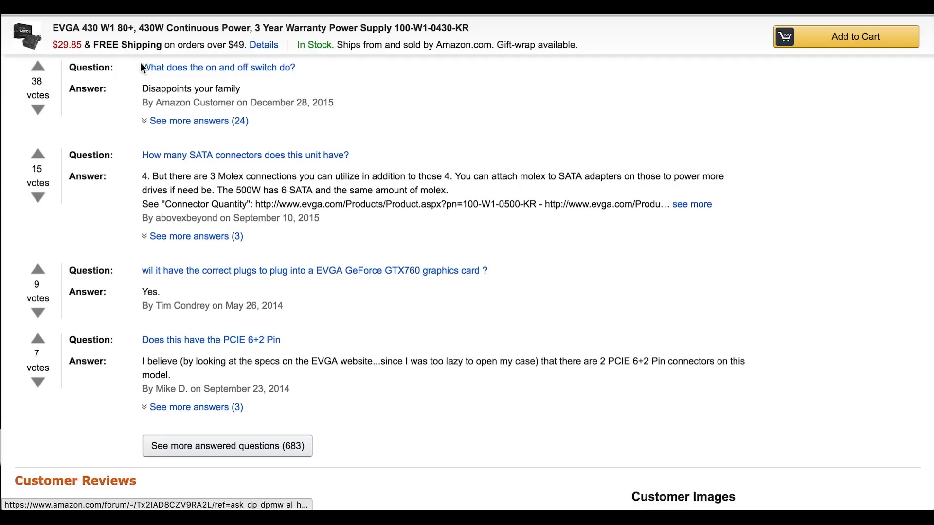
drag(141, 67, 259, 89)
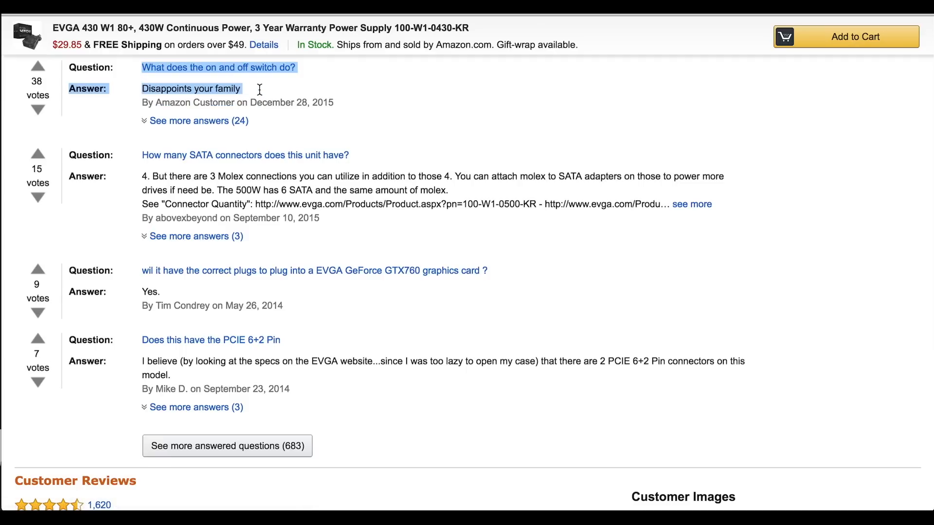